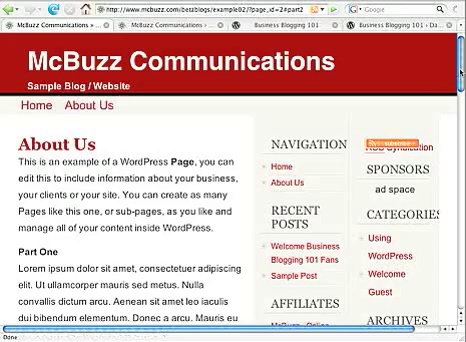
- Scroll the Example Page down to the back-to-top links at its bottom
scroll(down, 3)
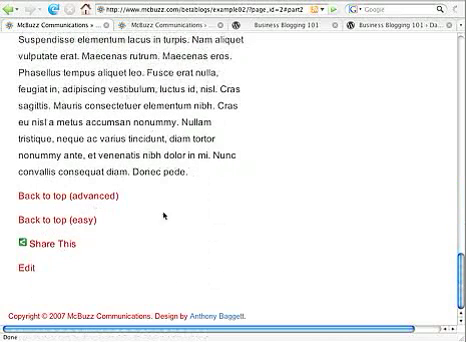
mouse_move(348, 216)
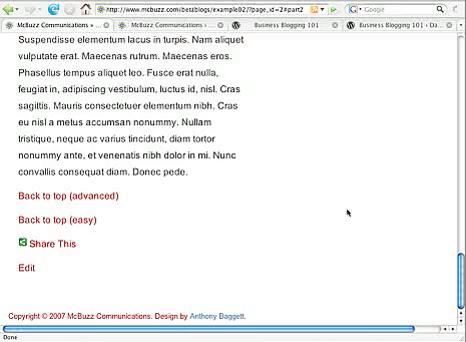
scroll(up, 3)
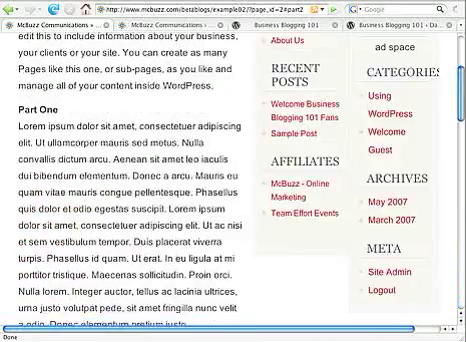
scroll(up, 3)
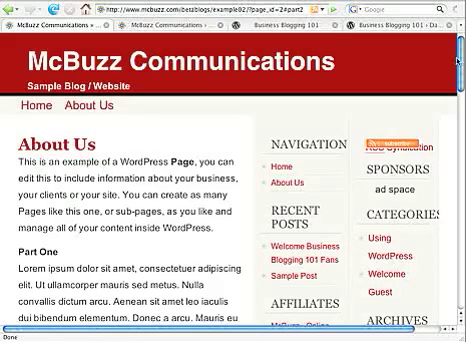
scroll(down, 3)
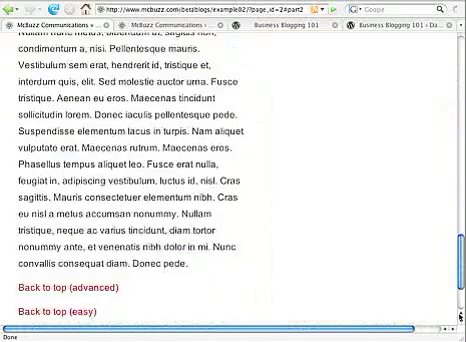
scroll(down, 3)
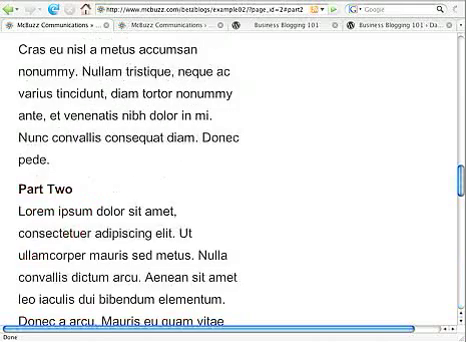
scroll(down, 3)
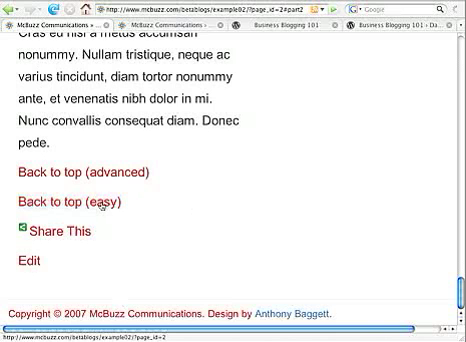
- Follow the 'Back to top (easy)' link, then scroll back down the reloaded page
click(68, 200)
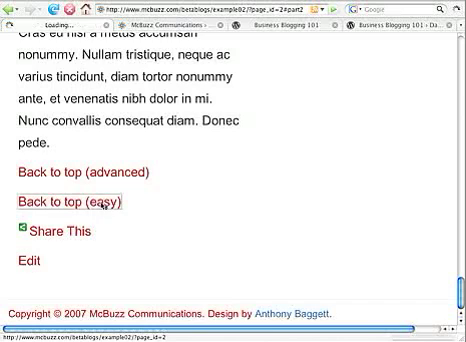
click(54, 194)
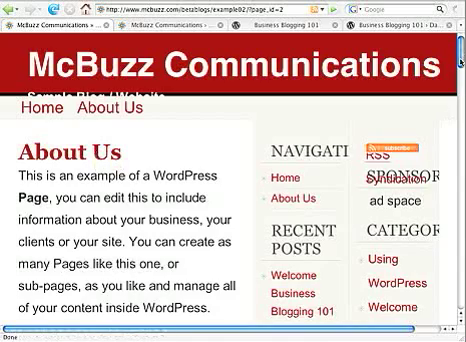
scroll(down, 3)
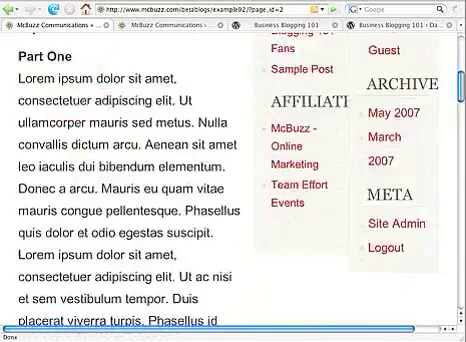
scroll(down, 3)
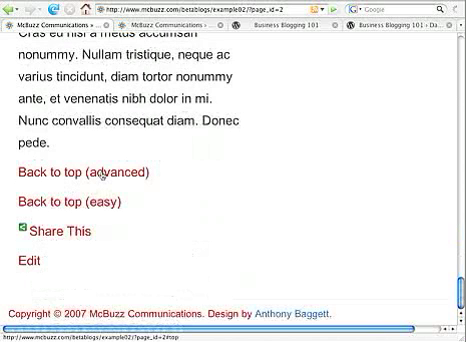
- Follow 'Back to top (easy)' once more and scroll down to the links again
click(80, 174)
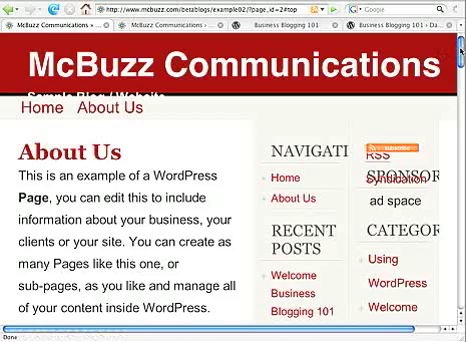
scroll(down, 3)
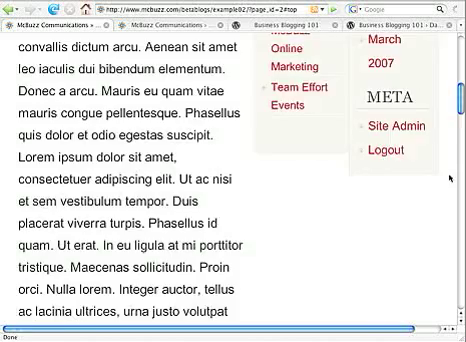
scroll(down, 3)
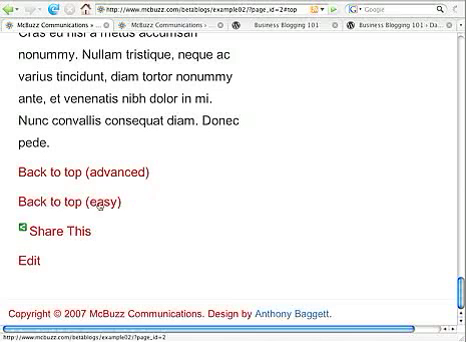
mouse_move(156, 174)
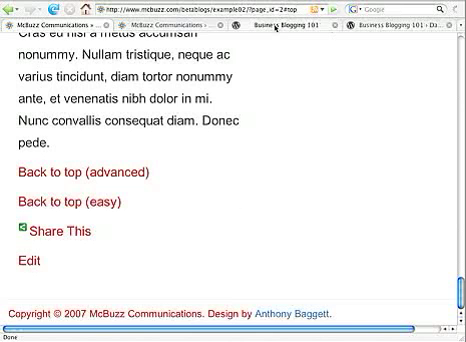
mouse_move(310, 20)
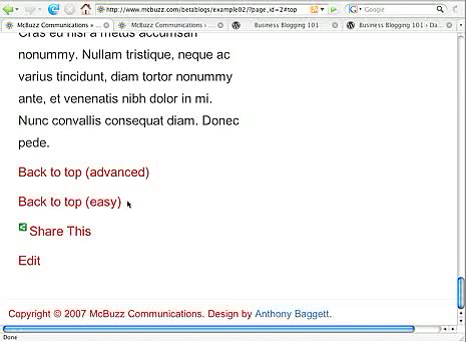
mouse_move(164, 206)
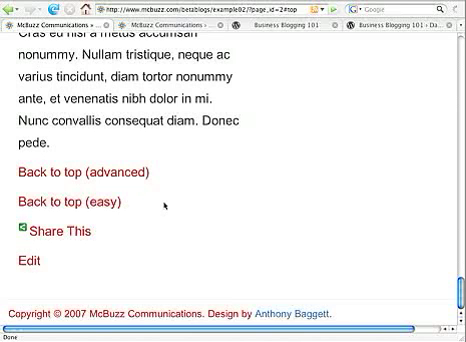
mouse_move(172, 164)
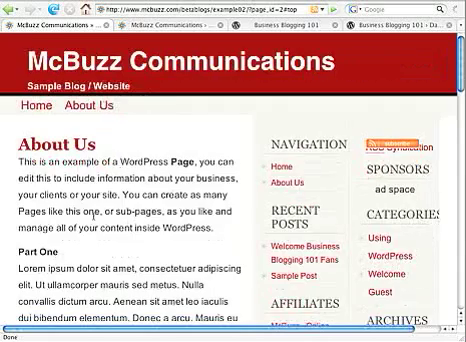
scroll(down, 3)
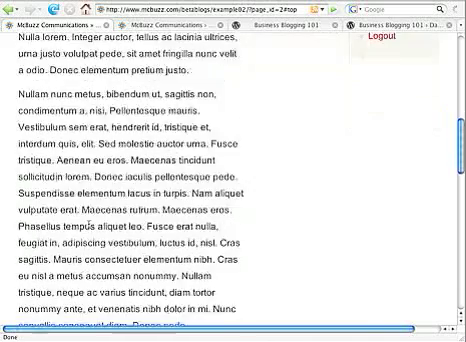
scroll(up, 3)
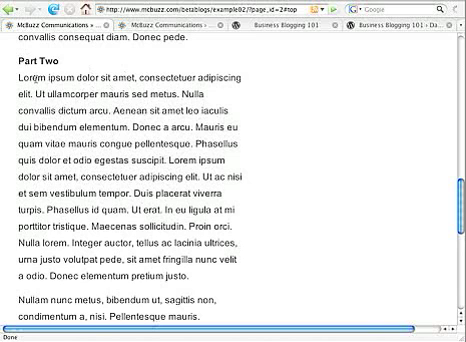
scroll(up, 3)
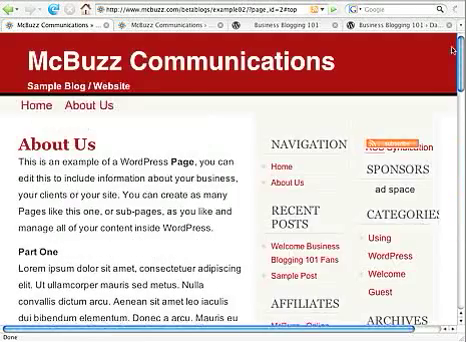
scroll(down, 3)
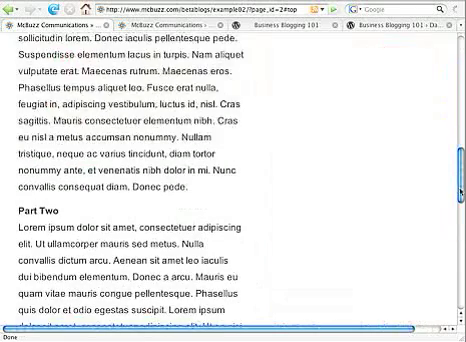
scroll(down, 3)
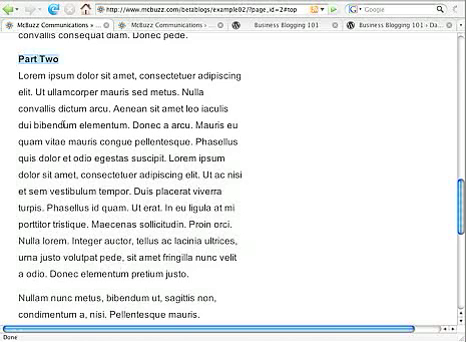
scroll(up, 3)
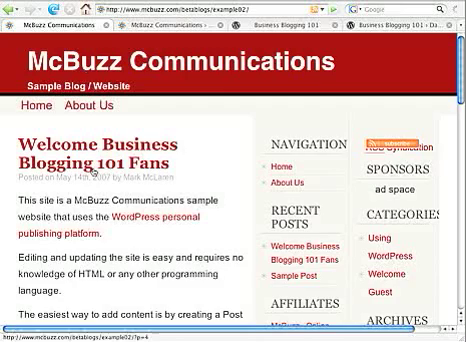
- Follow the sample post's 'link to a specific location' example
scroll(down, 3)
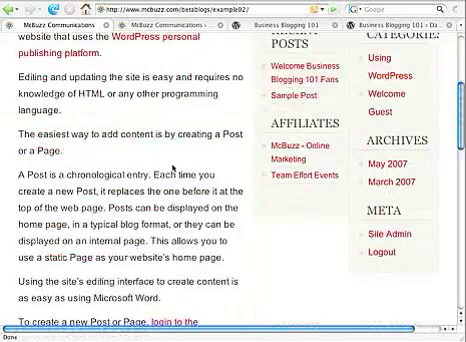
scroll(down, 3)
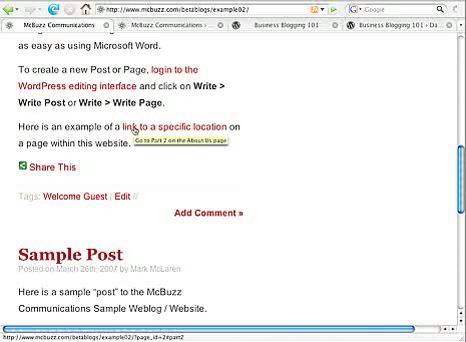
click(176, 128)
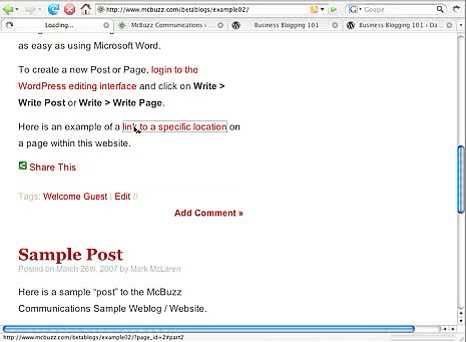
click(184, 128)
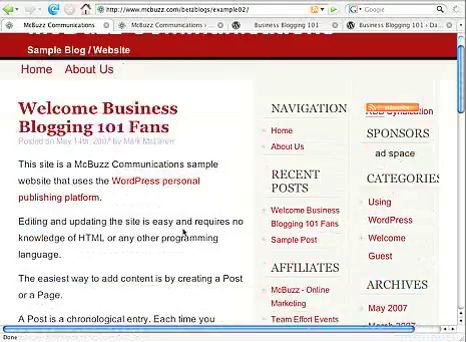
- Scroll through the resulting Example Page down to its Part Two section
scroll(down, 3)
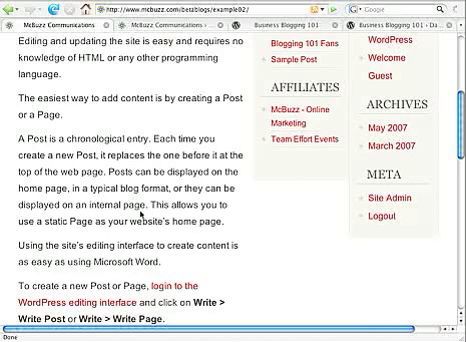
scroll(down, 3)
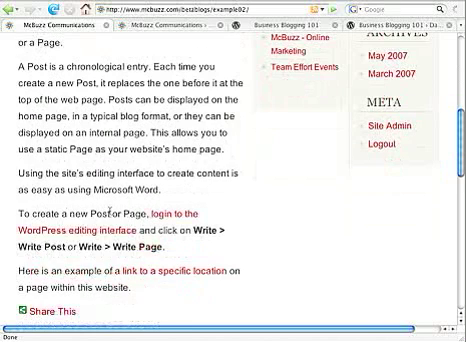
scroll(down, 3)
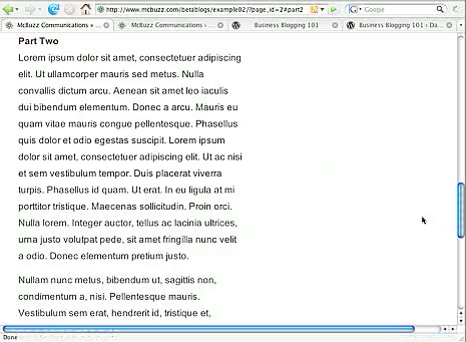
scroll(down, 3)
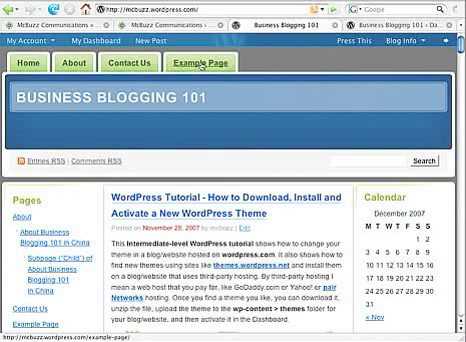
- Open the Business Blogging 101 Example Page and scroll to its last section
click(196, 64)
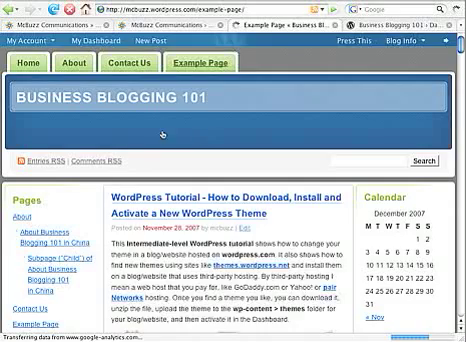
click(208, 72)
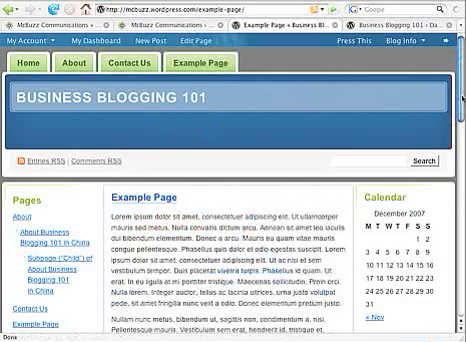
scroll(down, 3)
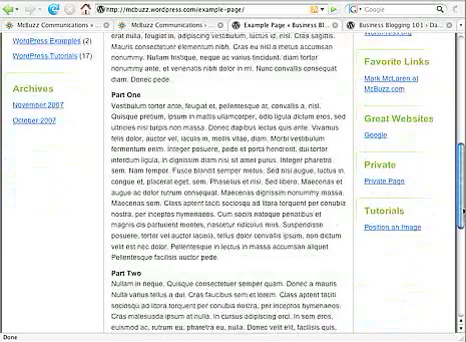
scroll(down, 3)
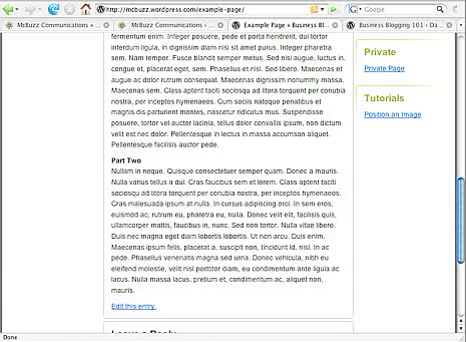
scroll(down, 3)
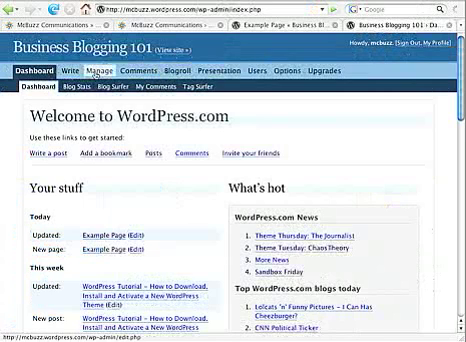
- Go through Manage > Pages and open Example Page for editing
click(94, 72)
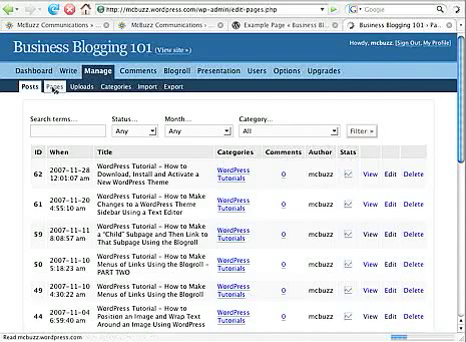
click(48, 92)
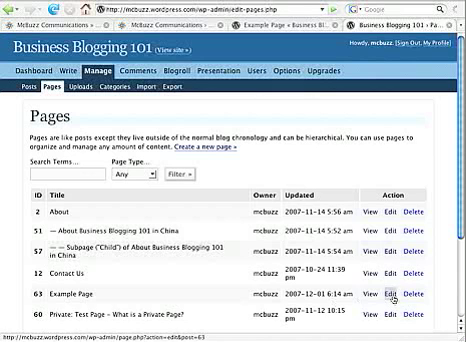
click(384, 296)
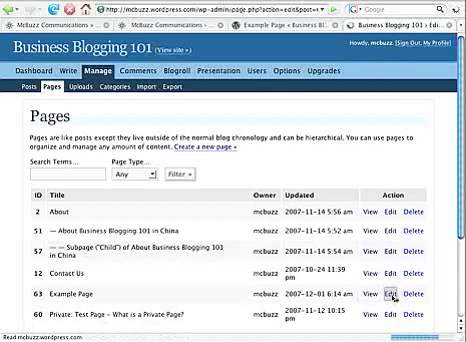
click(396, 296)
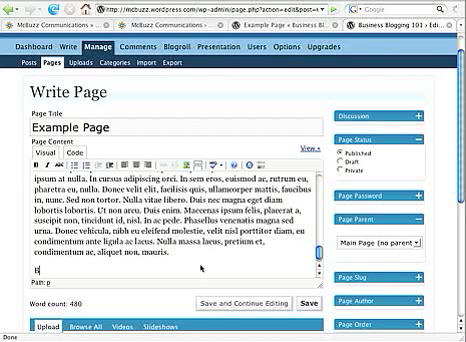
- Type 'Back to top' on a new line at the end of the page content
text(Back to to)
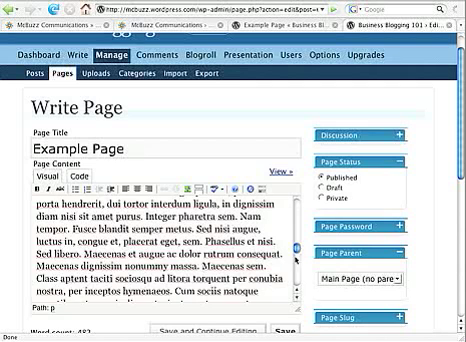
scroll(down, 3)
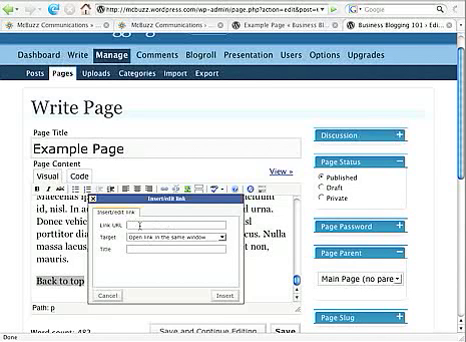
text(http://mcbuzz.wordpress.com/example-page)
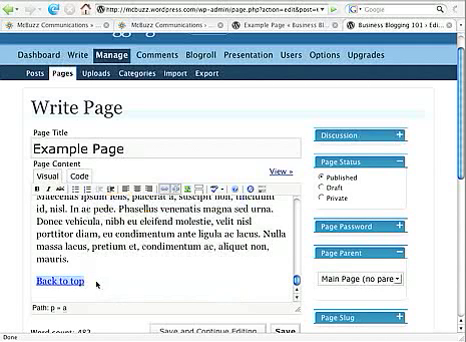
scroll(down, 3)
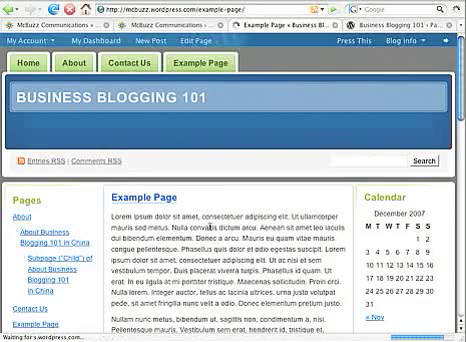
- Scroll the live Example Page to the bottom and follow the new Back to top link
scroll(down, 3)
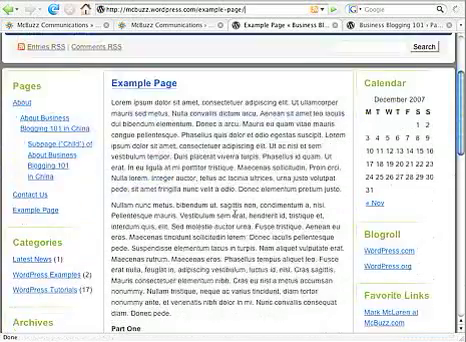
scroll(down, 3)
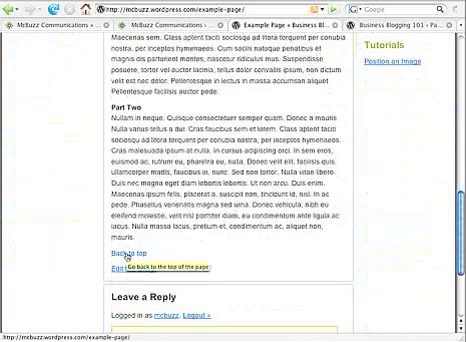
scroll(down, 3)
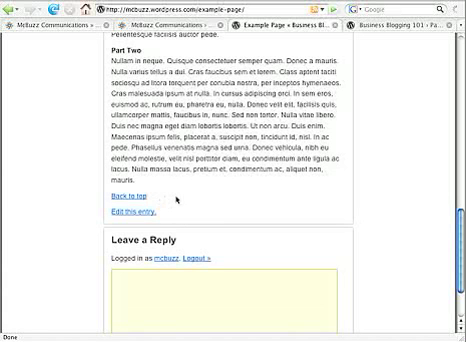
click(120, 198)
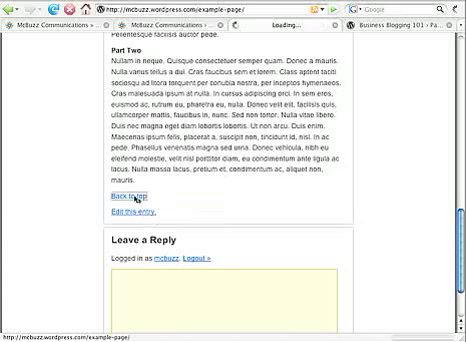